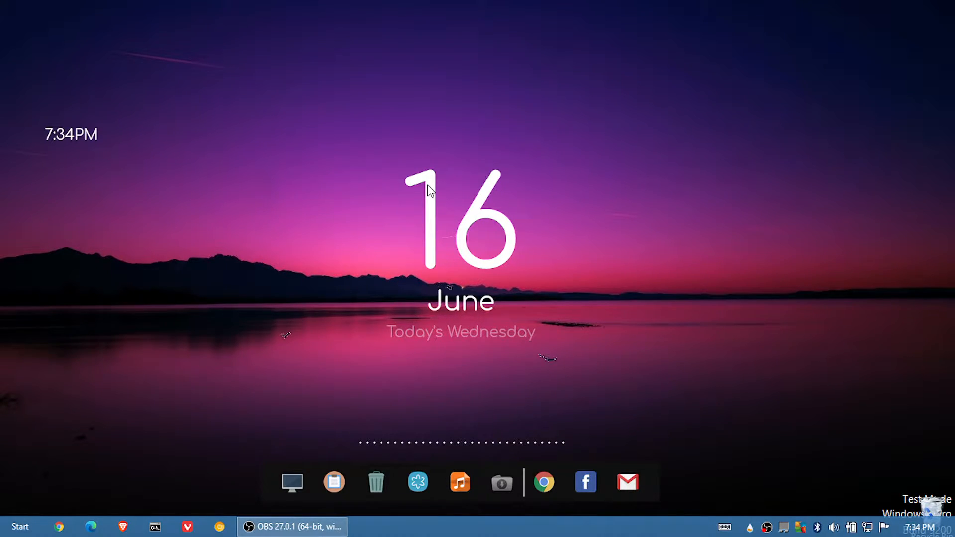
mouse_move(385, 281)
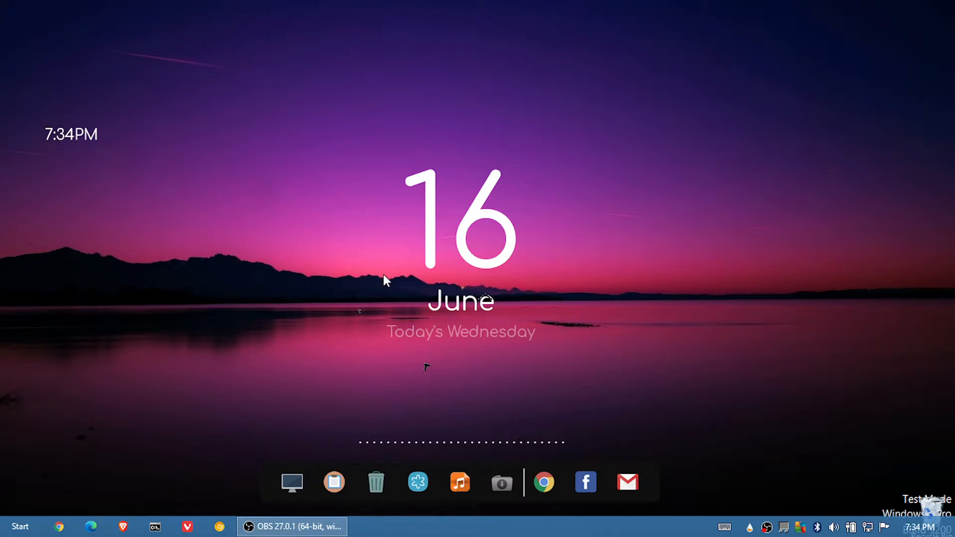
mouse_move(292, 483)
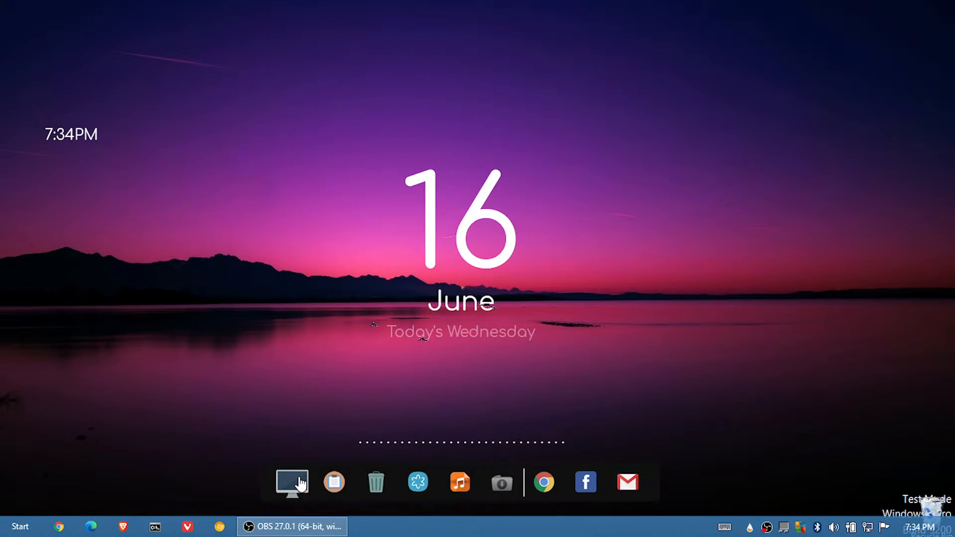
Launch Vivaldi and search Bing for 'python download'.
click(292, 482)
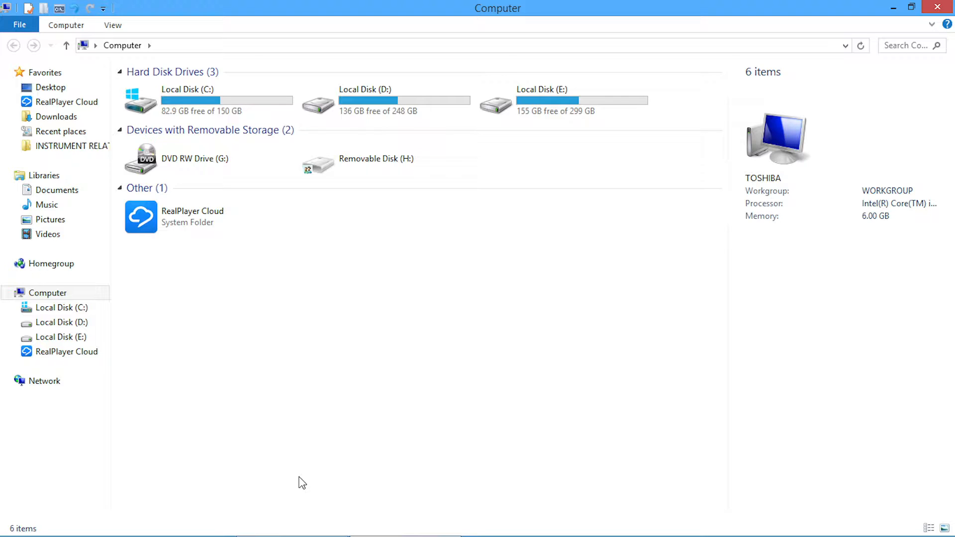
mouse_move(23, 8)
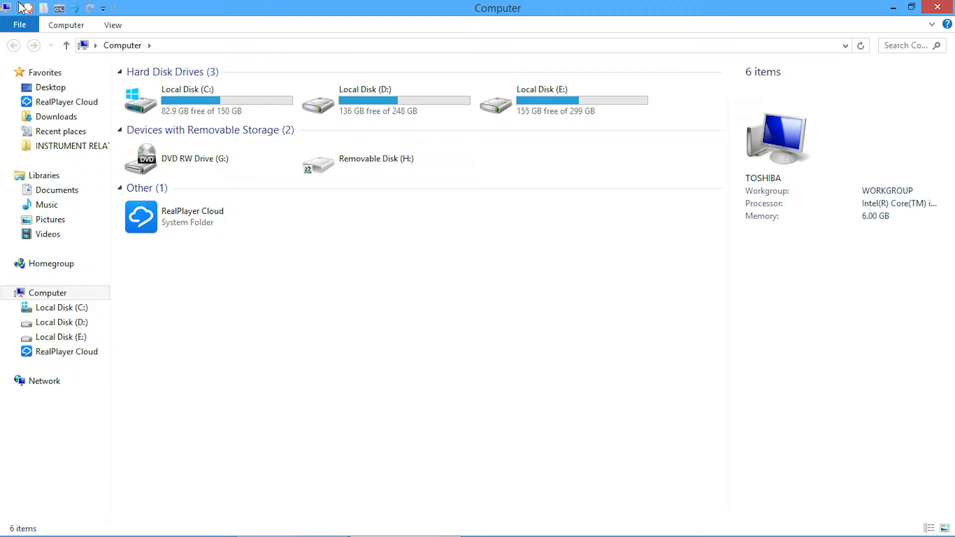
mouse_move(6, 18)
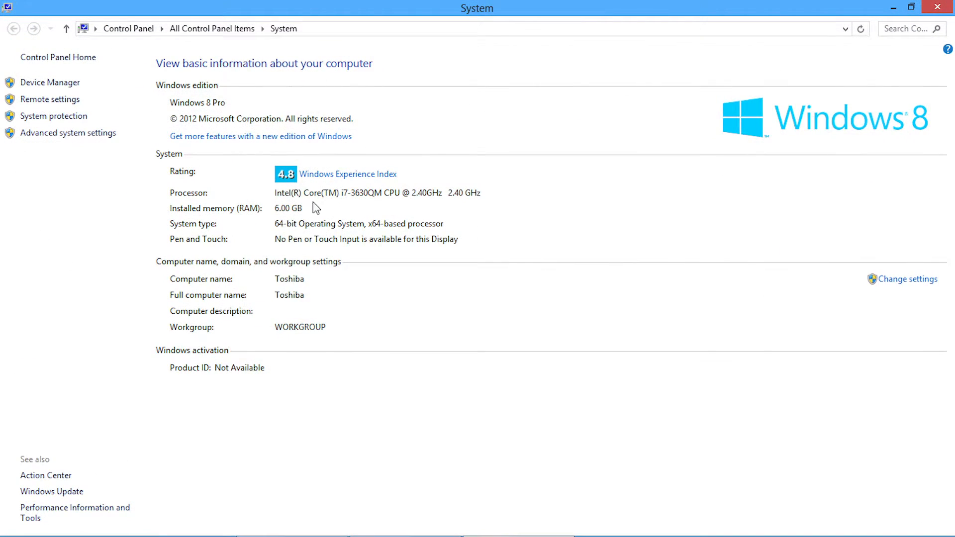
mouse_move(217, 107)
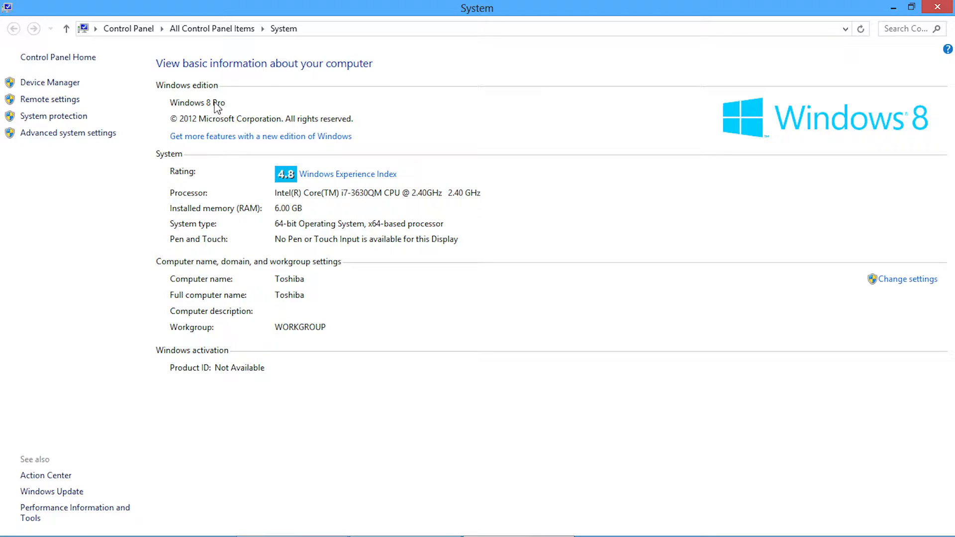
mouse_move(416, 200)
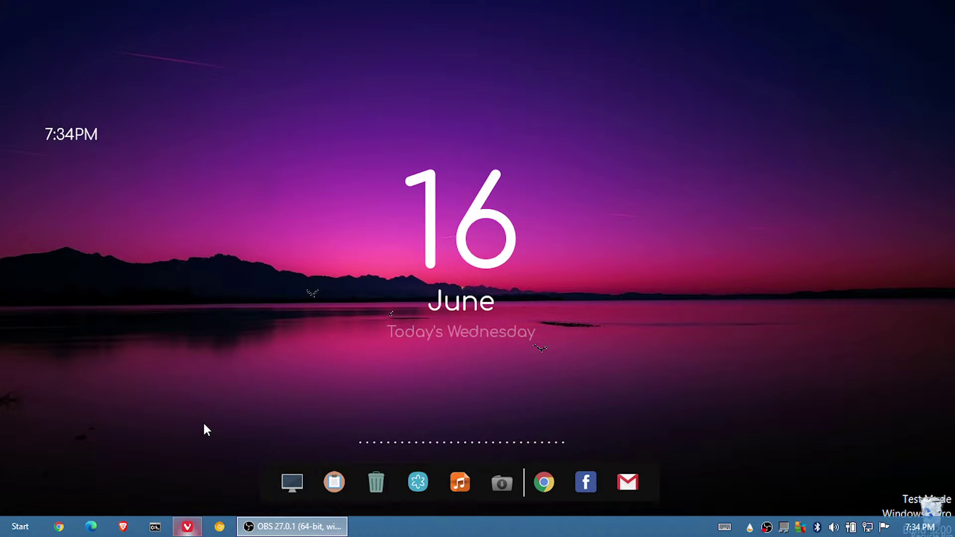
click(186, 527)
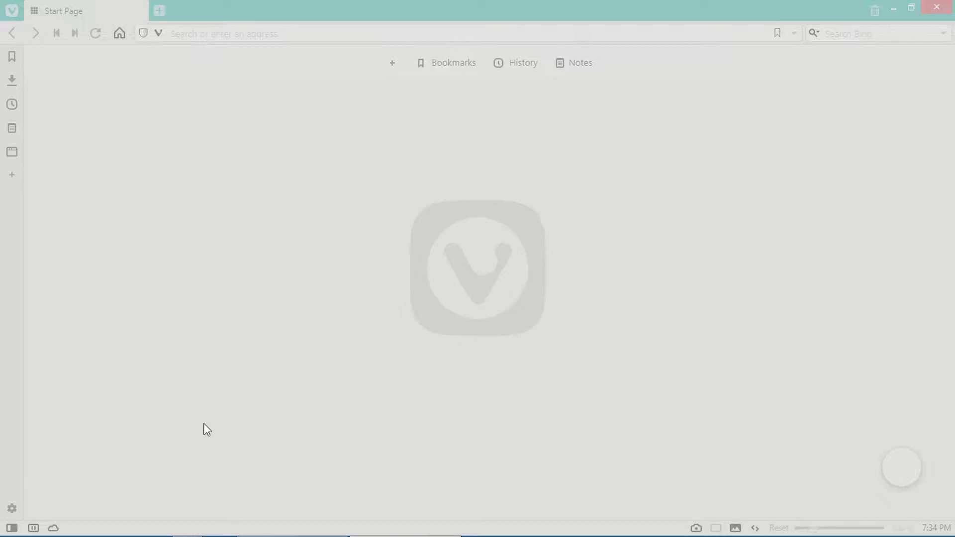
text(p)
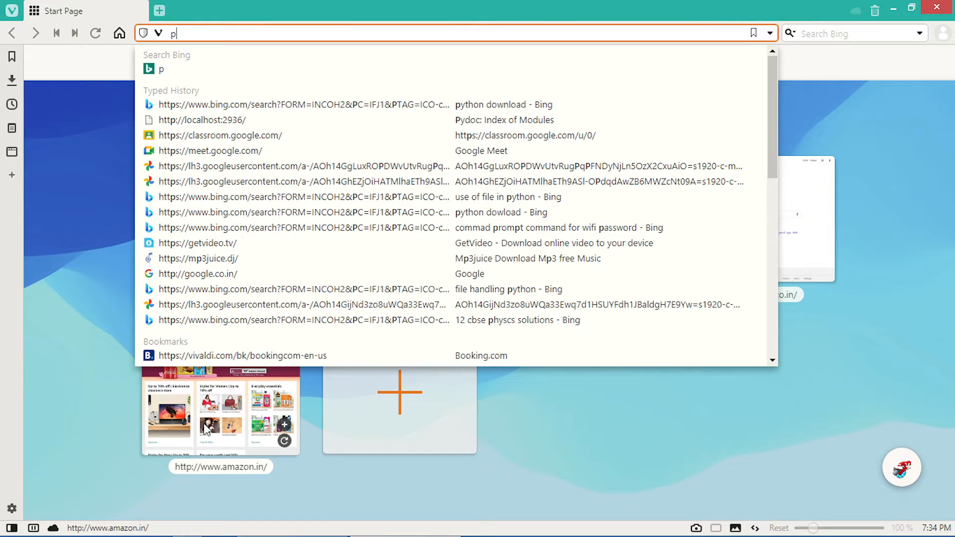
text(ython)
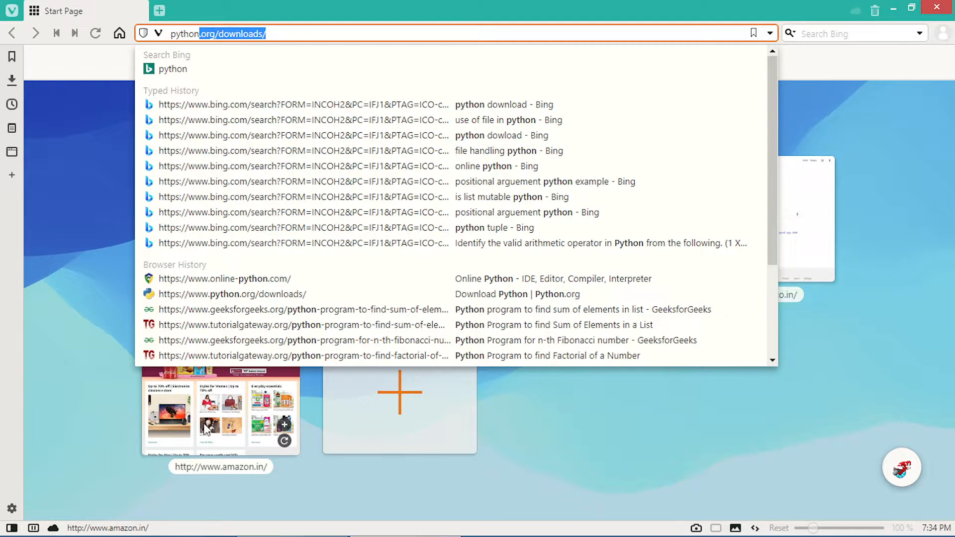
text(python downl)
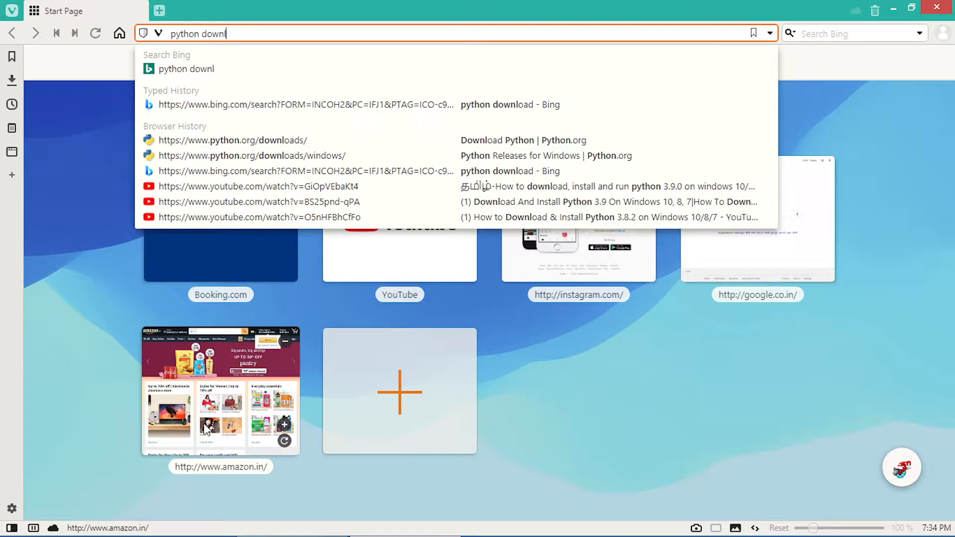
text(oad)
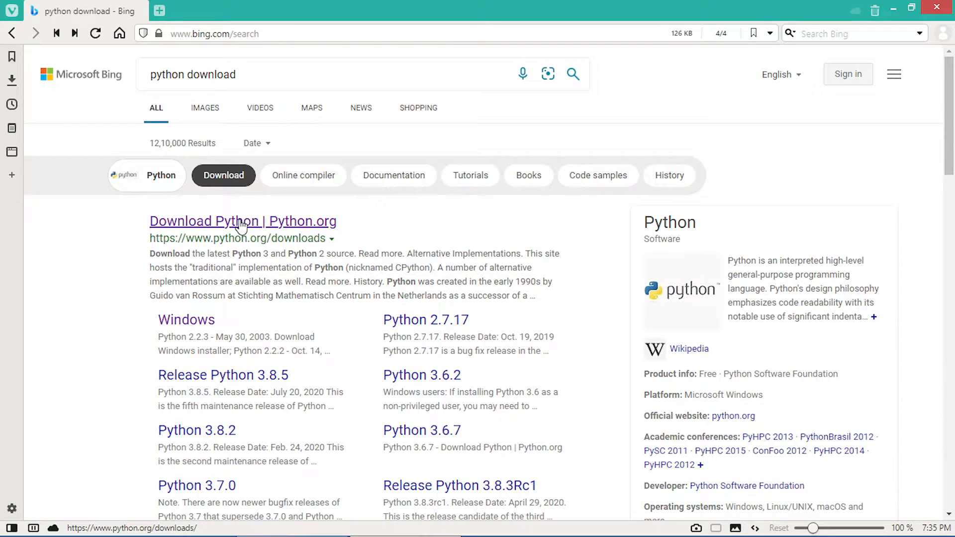
Go from the Download Python result to python.org's Python Releases for Windows page.
click(242, 221)
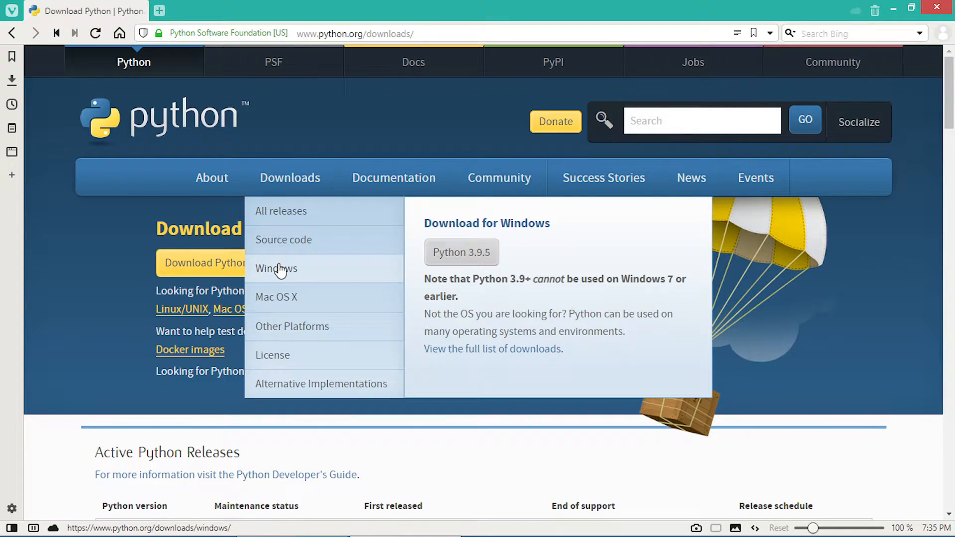
click(275, 269)
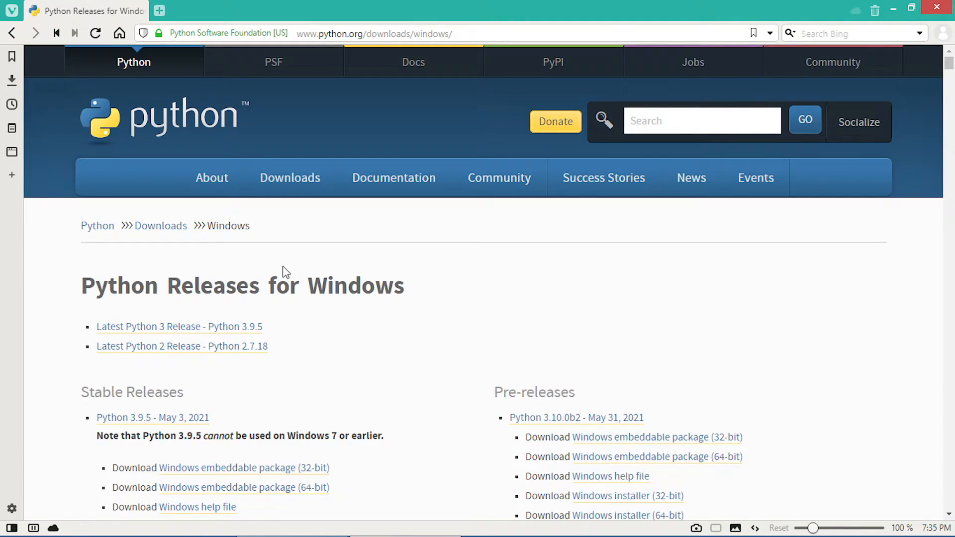
Scroll the Windows releases page down to the Python 3.8.10 - May 3, 2021 section.
scroll(down, 3)
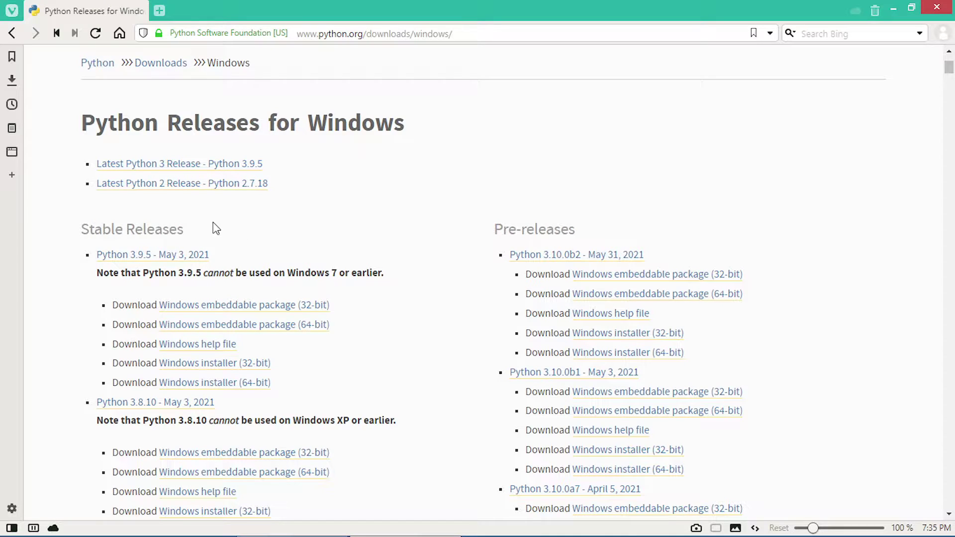
scroll(down, 3)
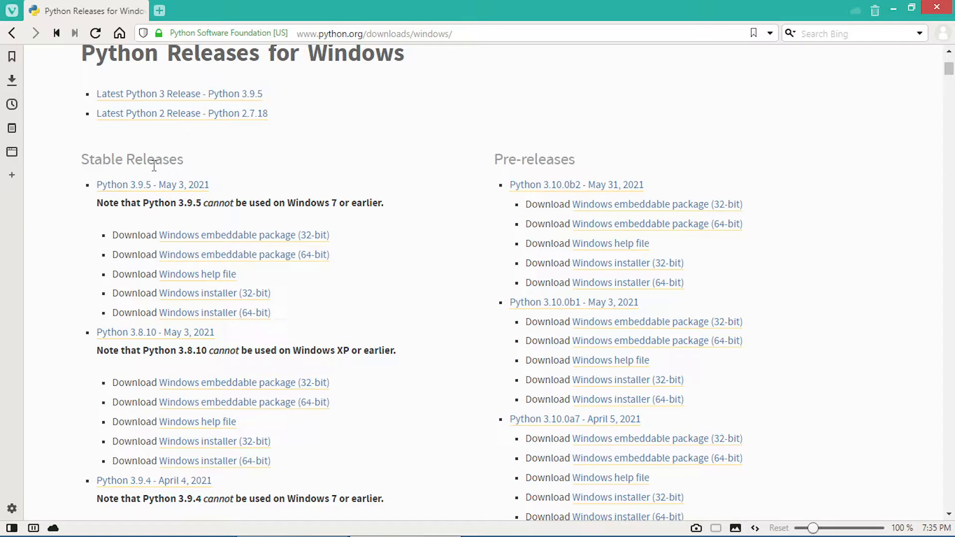
scroll(down, 3)
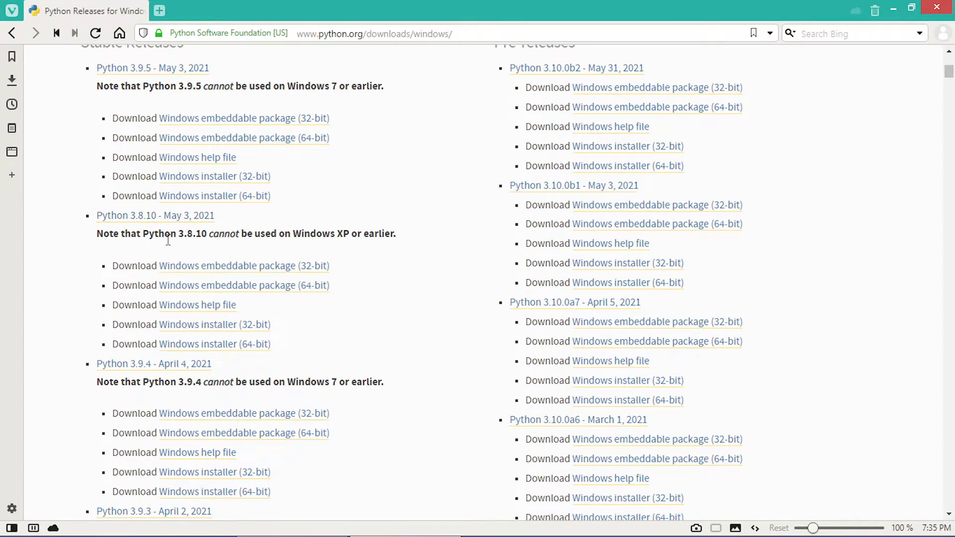
mouse_move(69, 222)
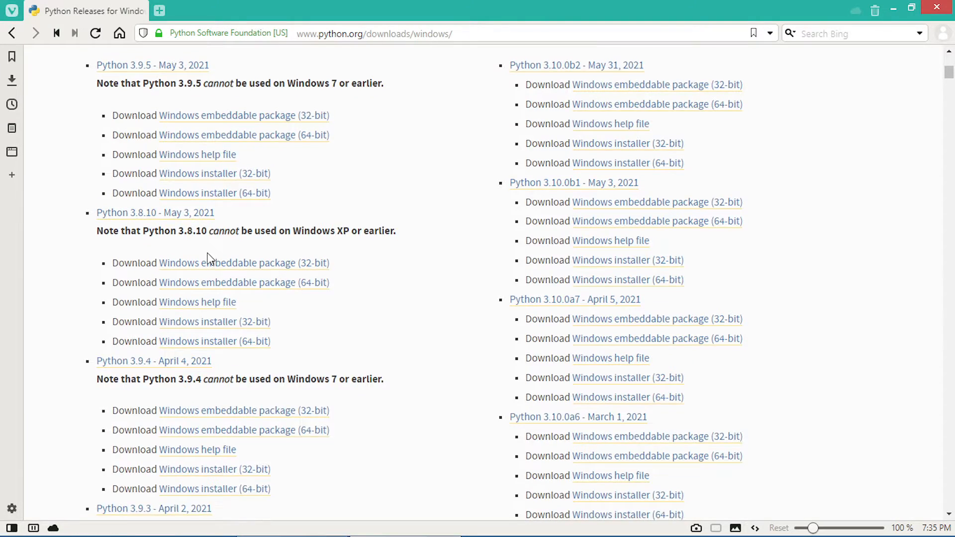
scroll(down, 3)
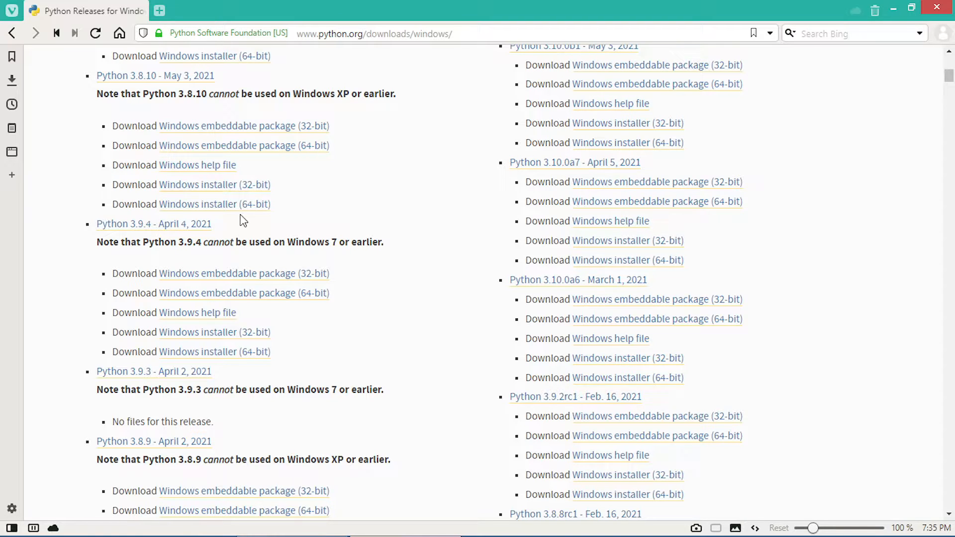
mouse_move(214, 204)
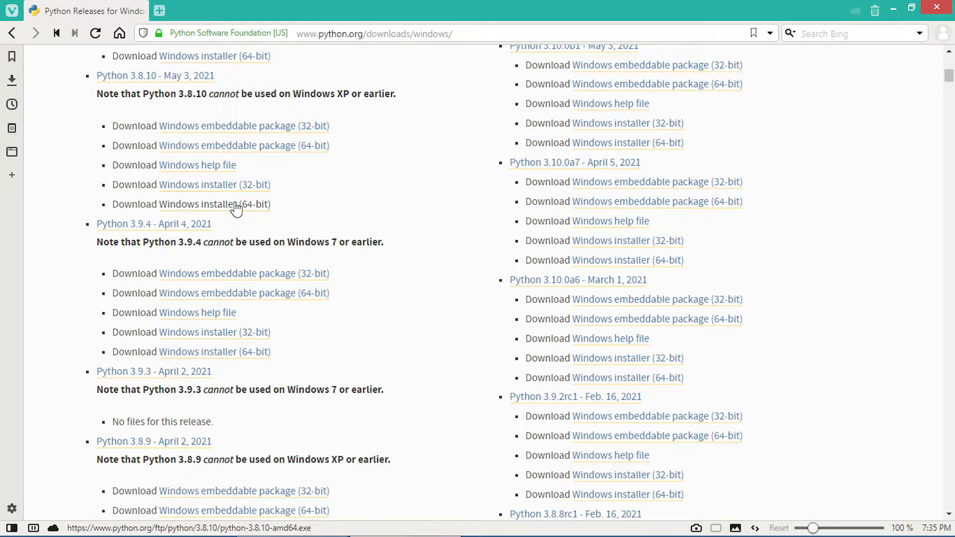
Download the 3.8.10 Windows installer (64-bit), keep it, and reveal it in the Downloads folder.
click(11, 79)
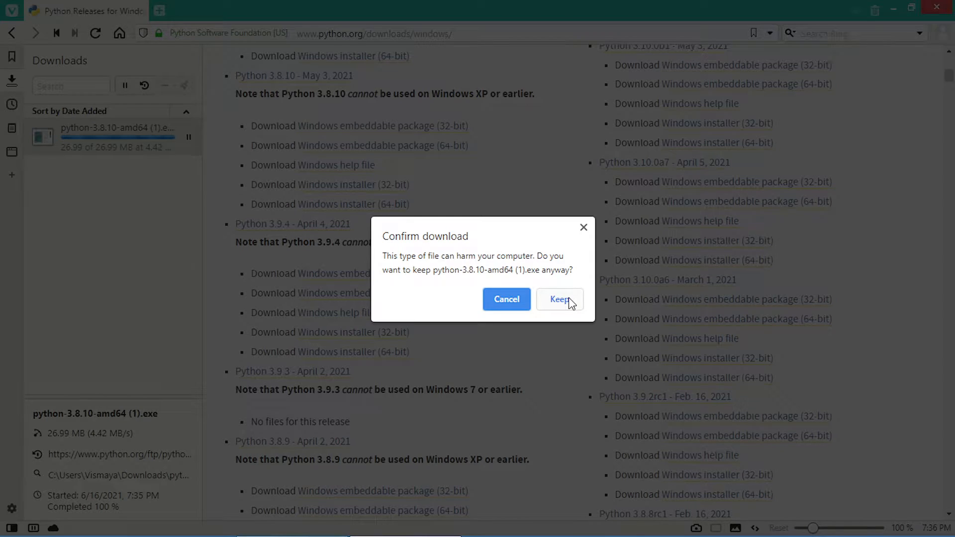
click(559, 300)
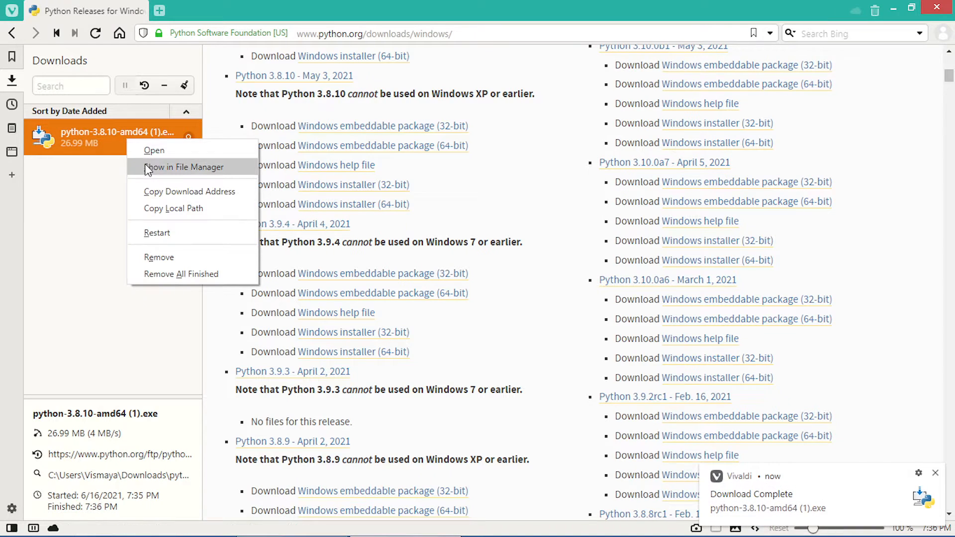
click(186, 167)
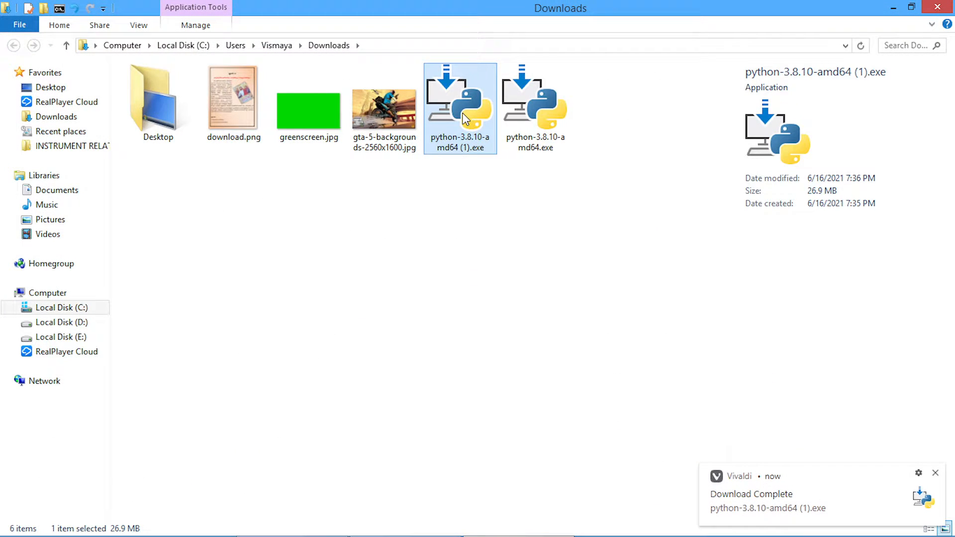
Start python-3.8.10-amd64 (1).exe from Downloads so the Setup window appears.
right_click(459, 116)
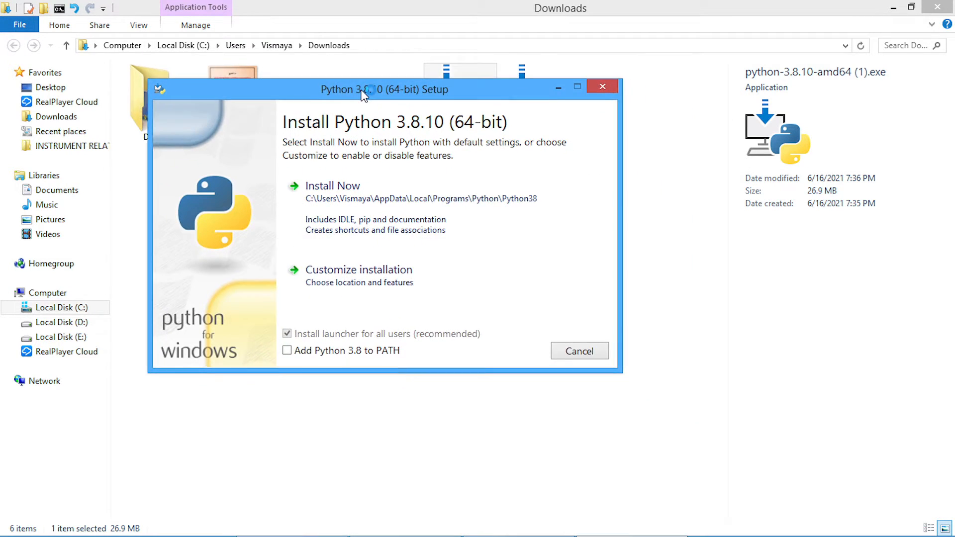
Tick 'Add Python 3.8 to PATH' on the installer's first page.
drag(385, 89, 377, 87)
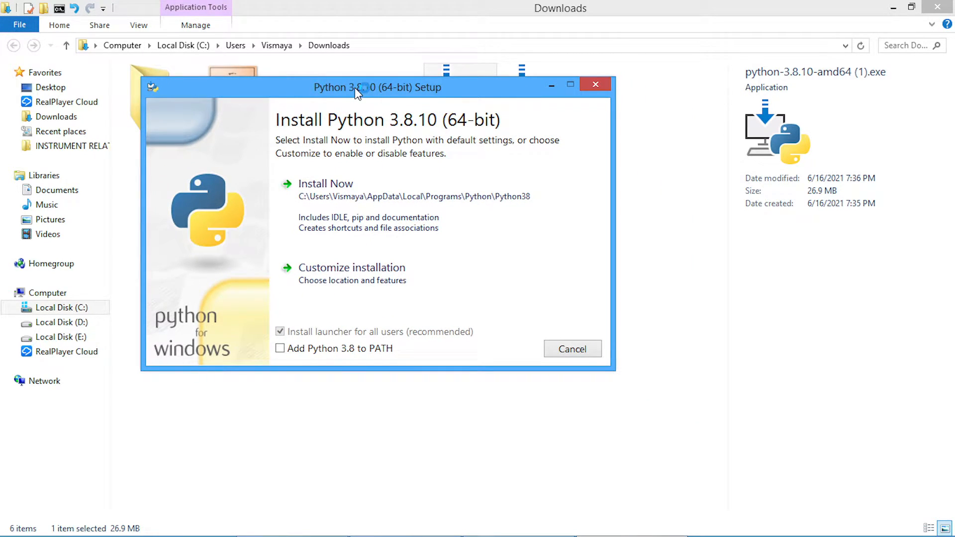
mouse_move(342, 183)
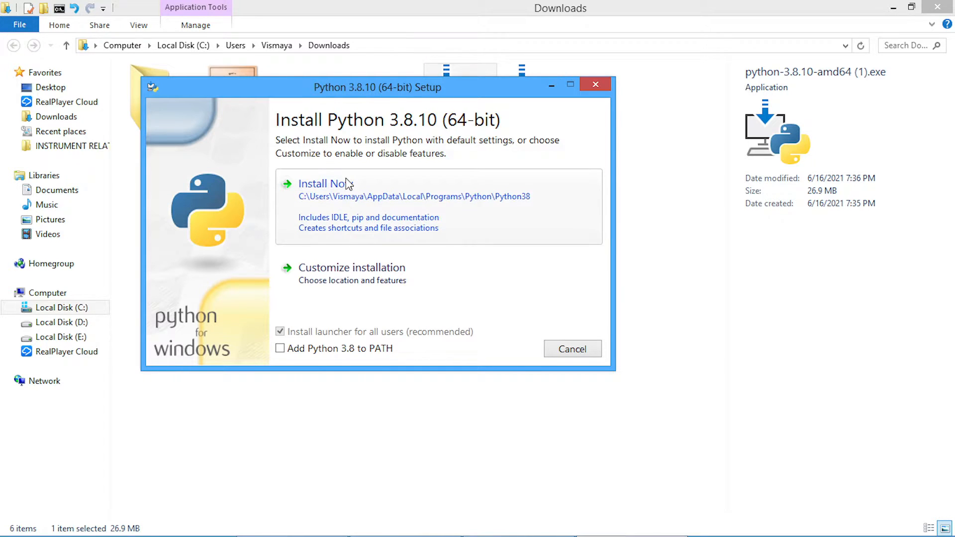
mouse_move(347, 201)
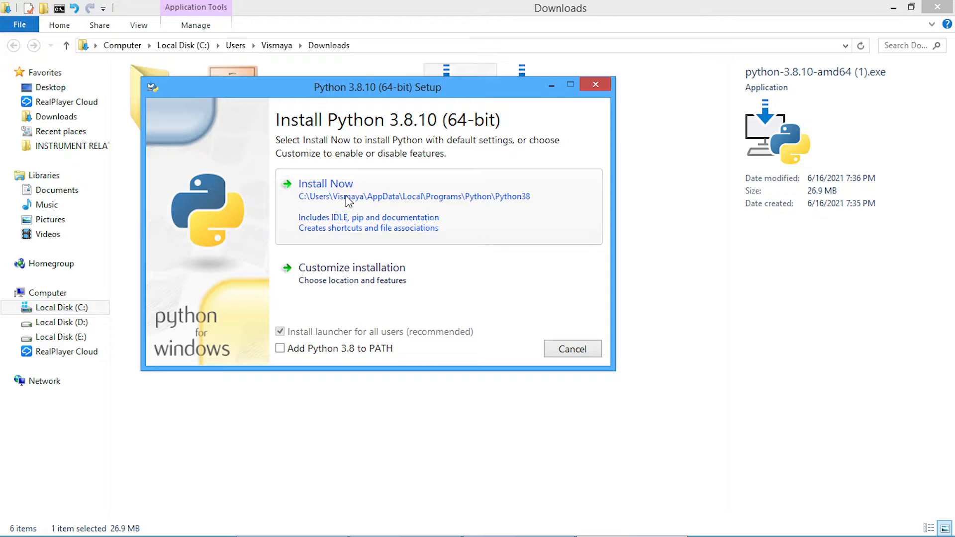
mouse_move(348, 274)
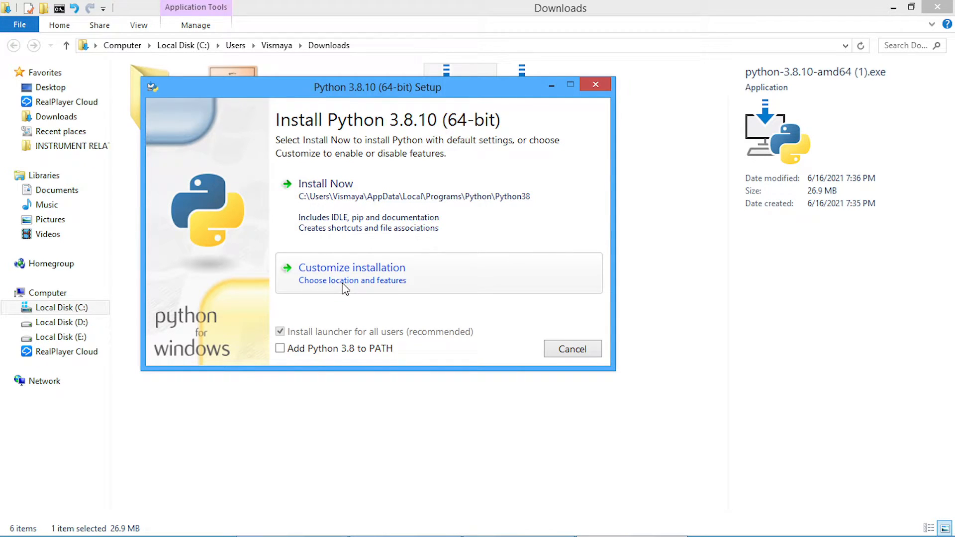
mouse_move(322, 315)
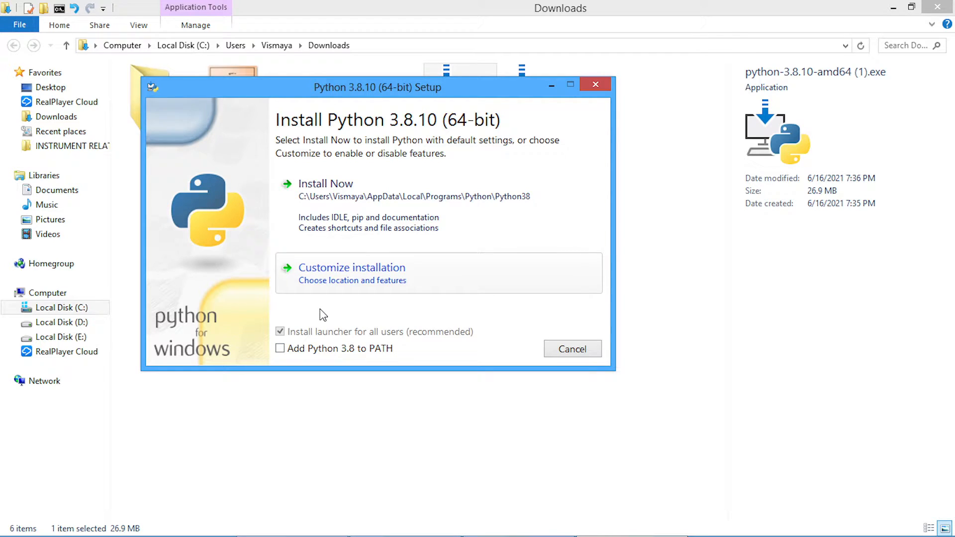
mouse_move(298, 345)
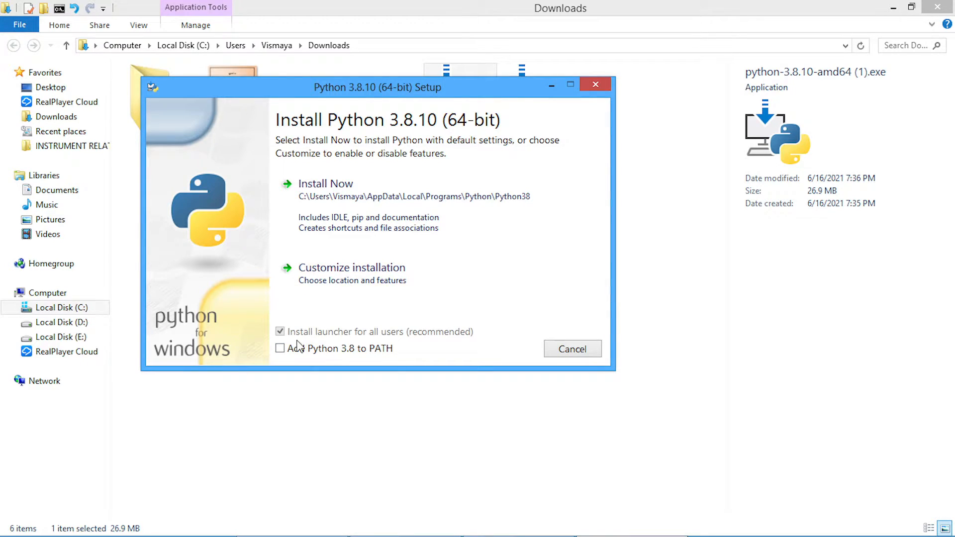
mouse_move(296, 362)
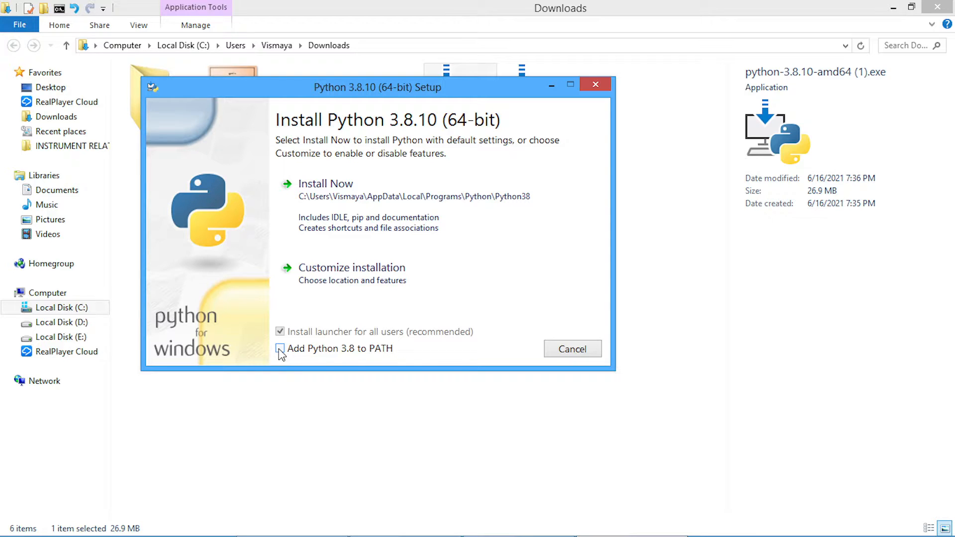
click(280, 347)
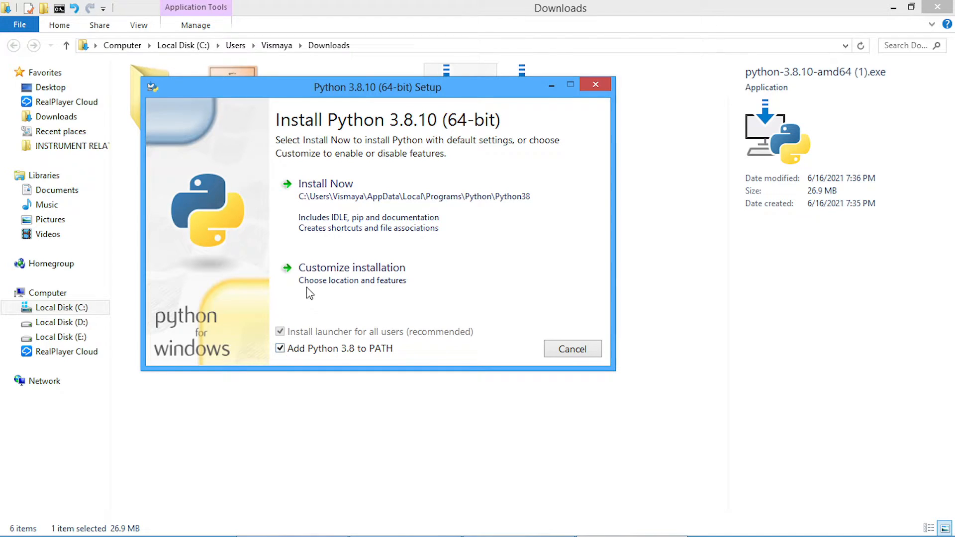
mouse_move(326, 201)
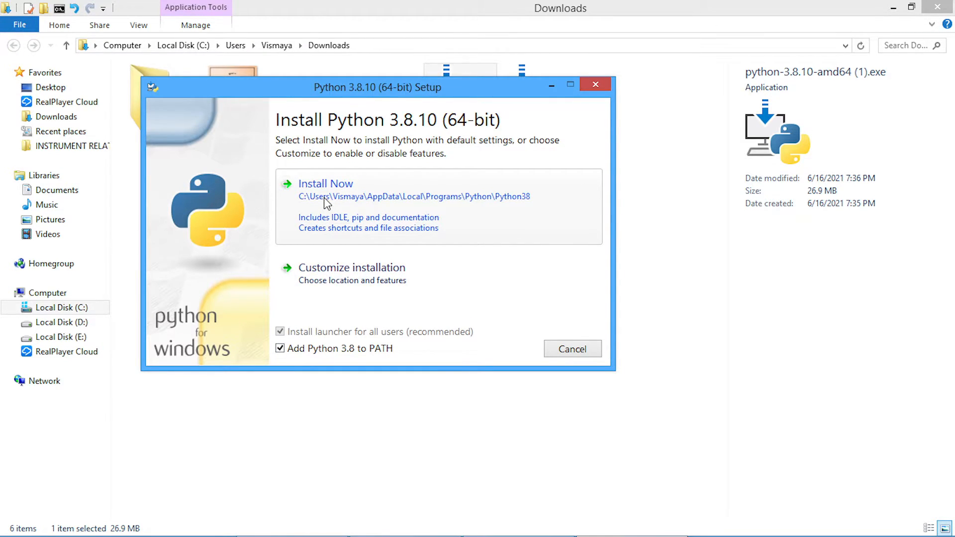
Run Install Now and wait until 'Setup was successful' is reported.
click(326, 183)
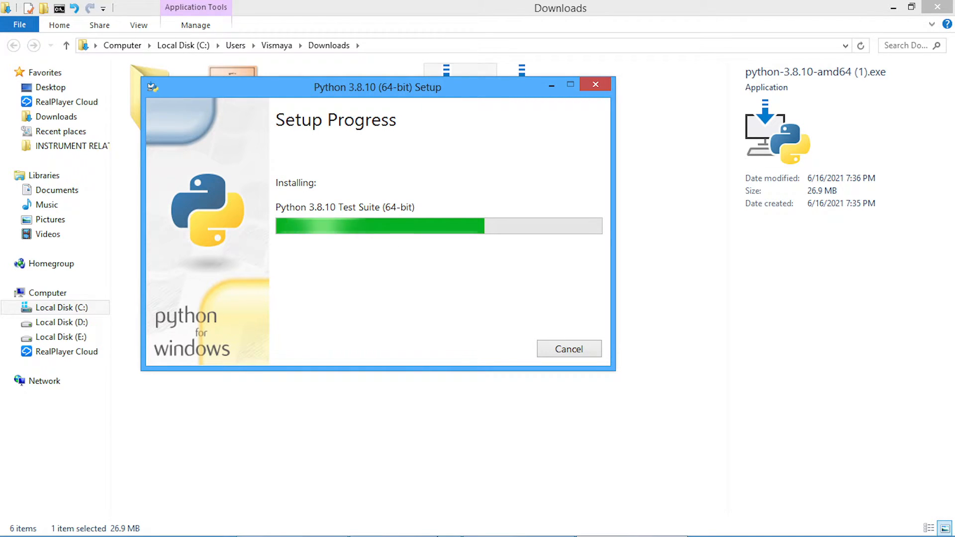
mouse_move(410, 517)
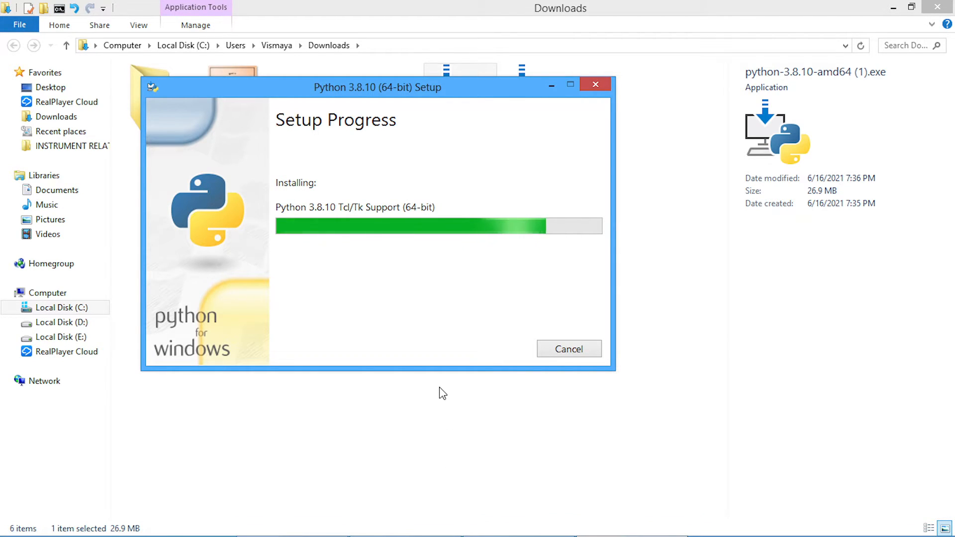
mouse_move(432, 327)
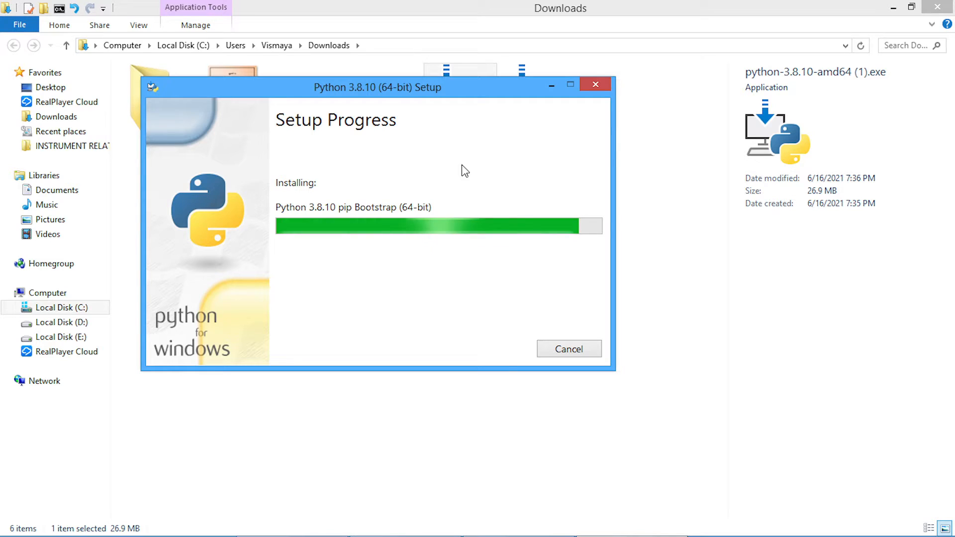
click(551, 84)
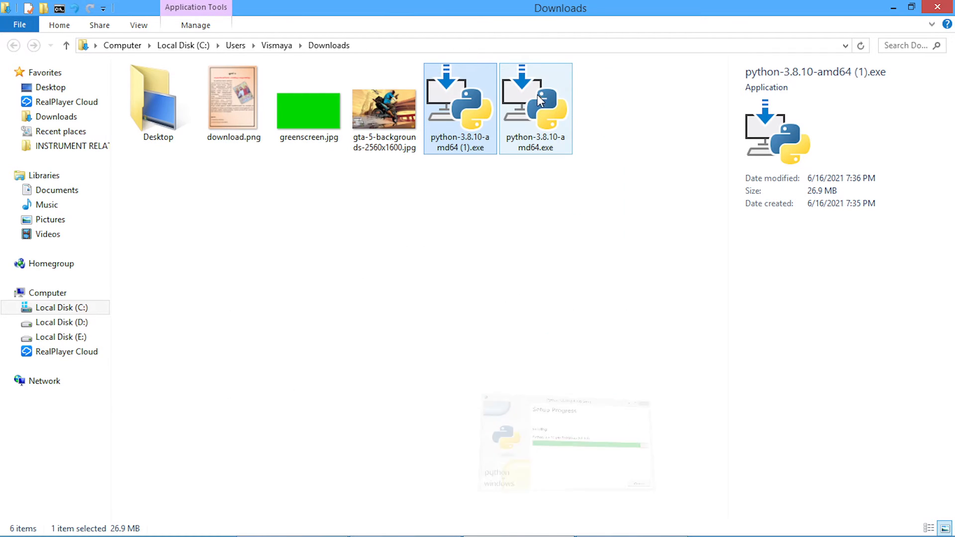
right_click(535, 106)
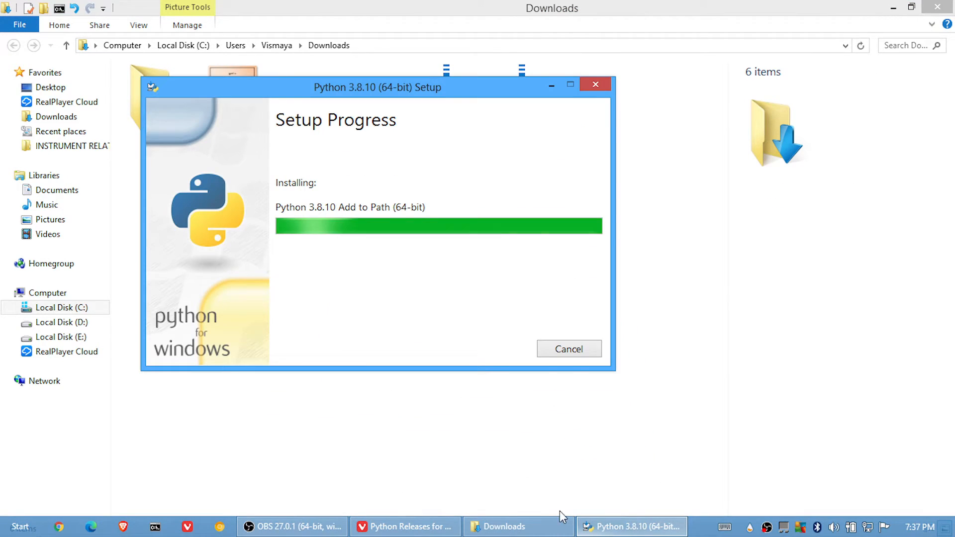
mouse_move(412, 178)
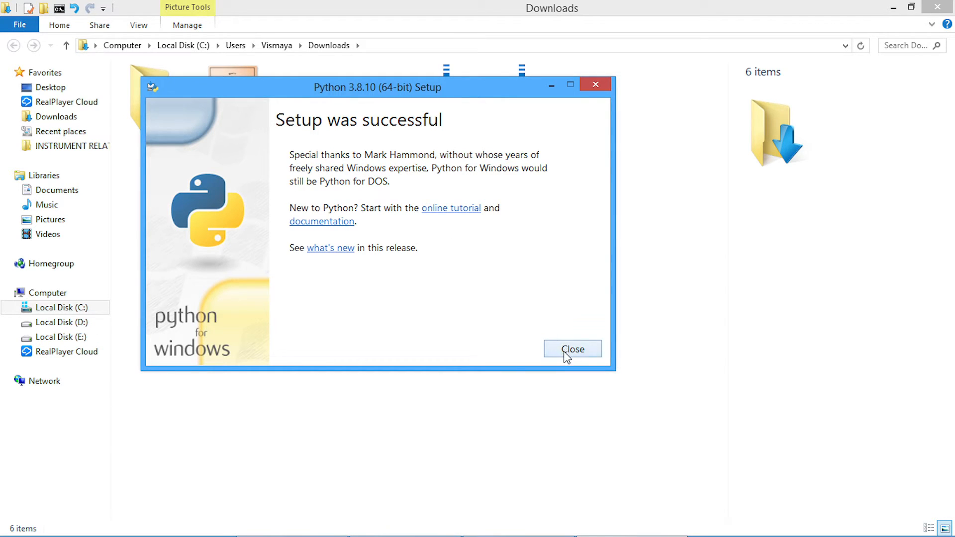
Close the finished setup and delete the duplicate python-3.8.10-amd64 (1).exe from Downloads.
click(572, 350)
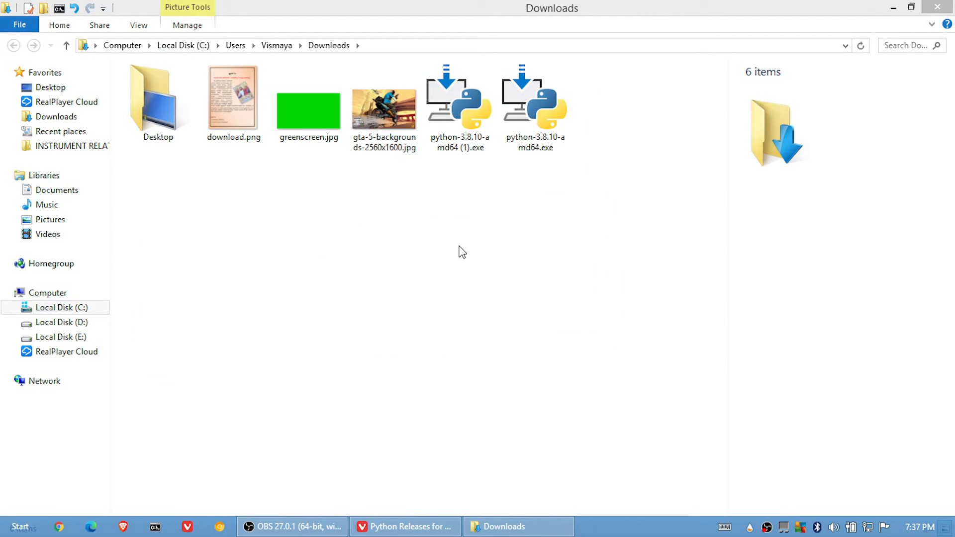
right_click(459, 106)
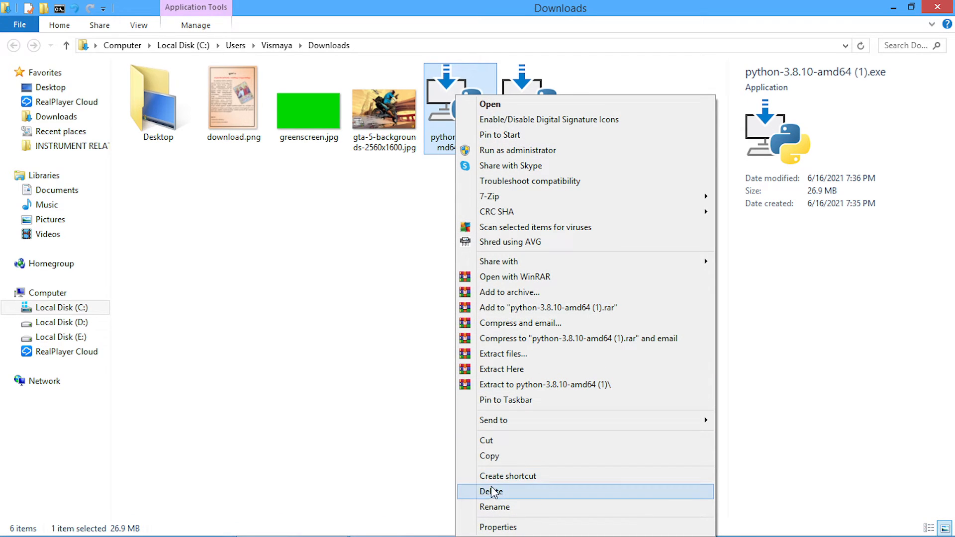
click(492, 492)
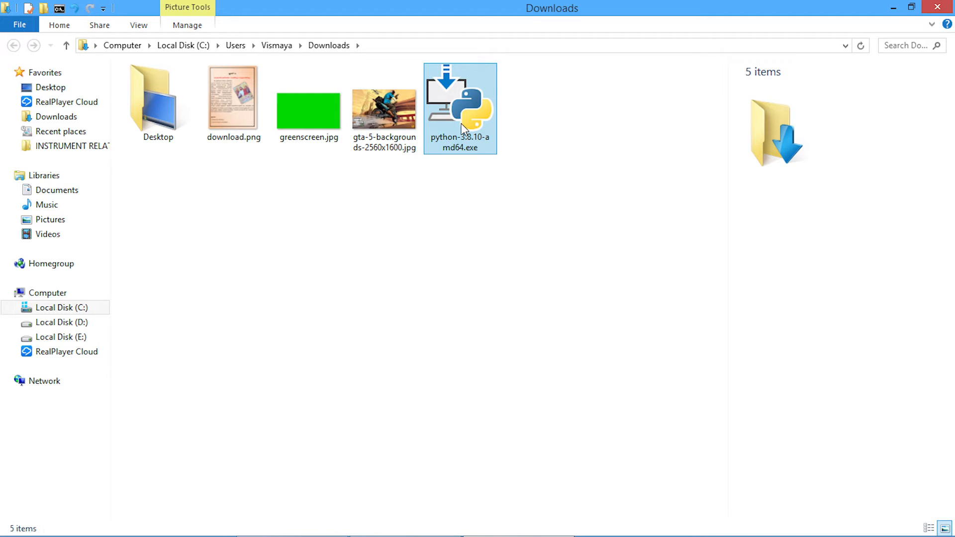
mouse_move(460, 128)
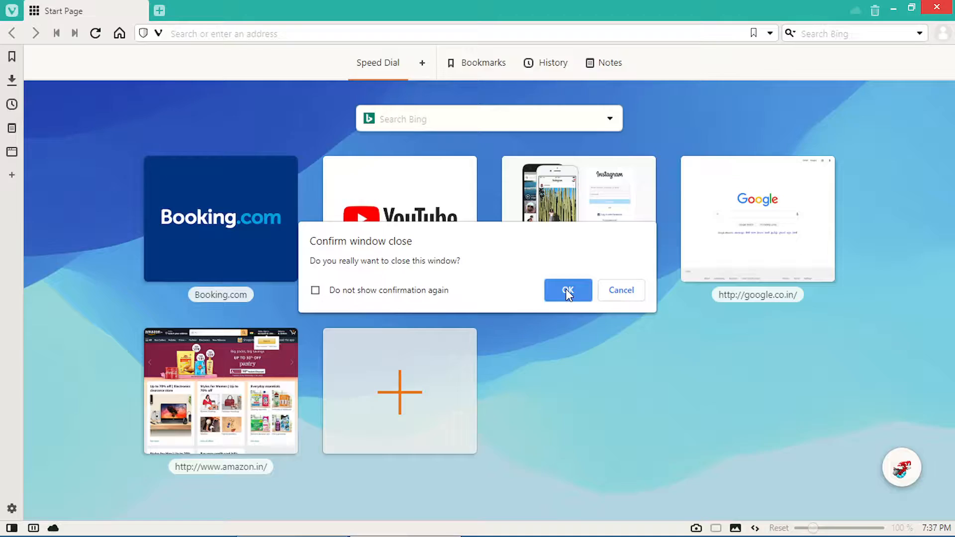
Confirm closing Vivaldi and search 'py' on the Start screen to list the Python 3.8 apps.
click(567, 290)
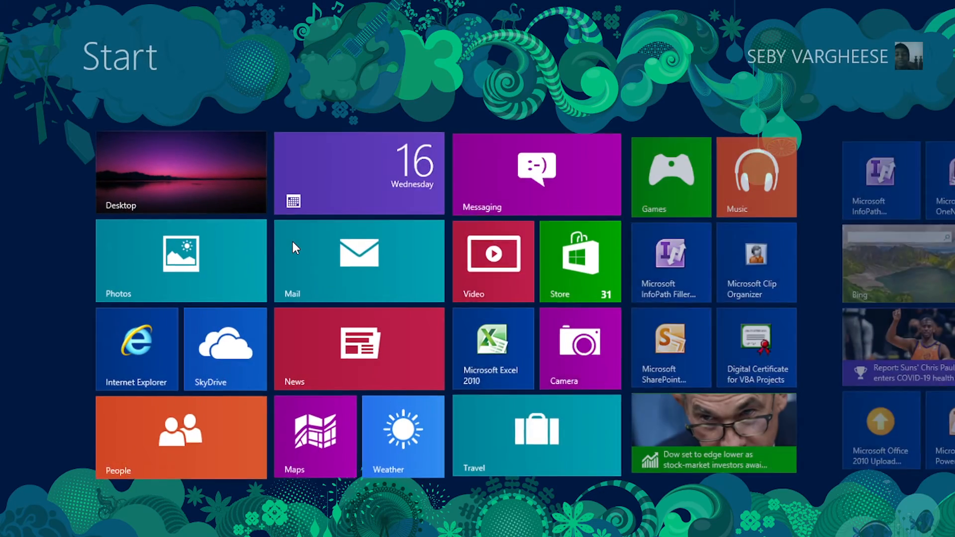
text(py)
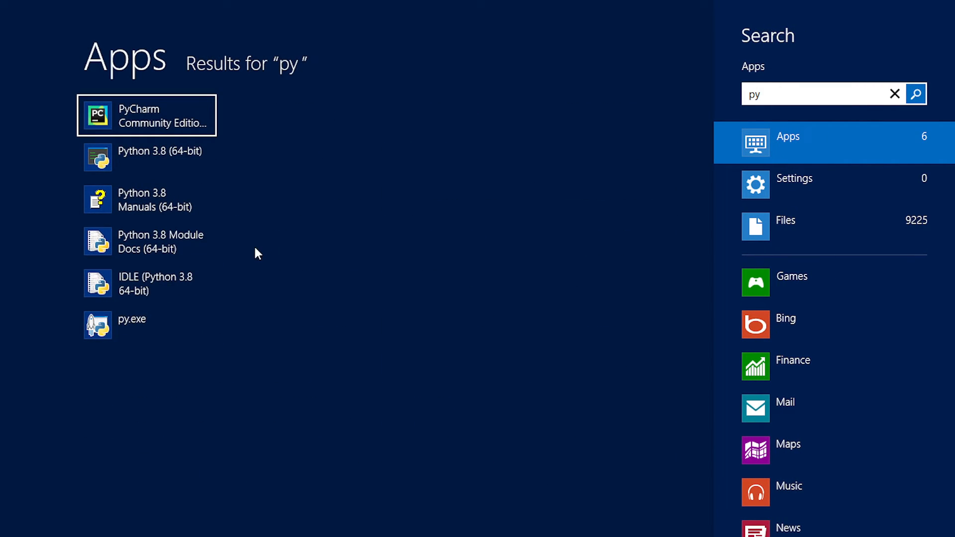
mouse_move(164, 291)
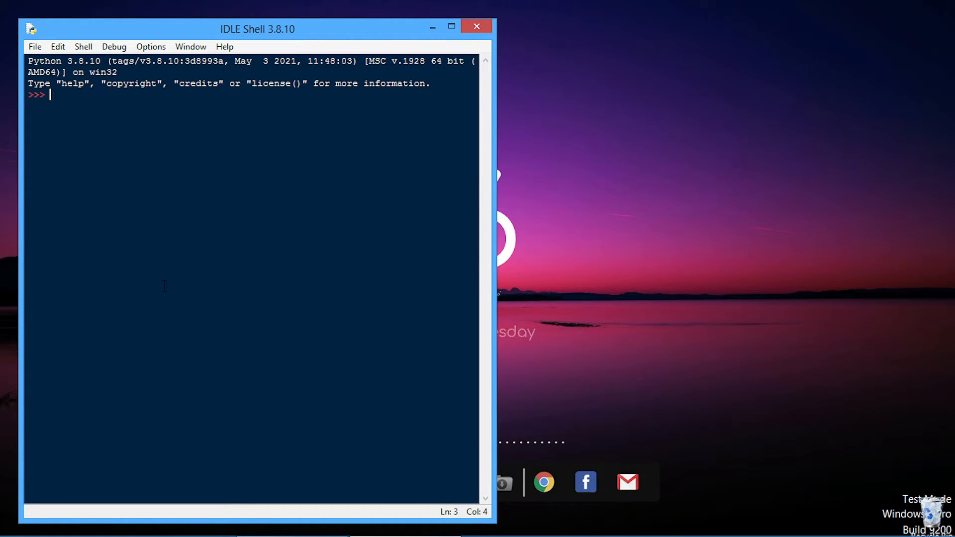
Run print("hello") at the IDLE >>> prompt so the shell prints hello.
text(pri)
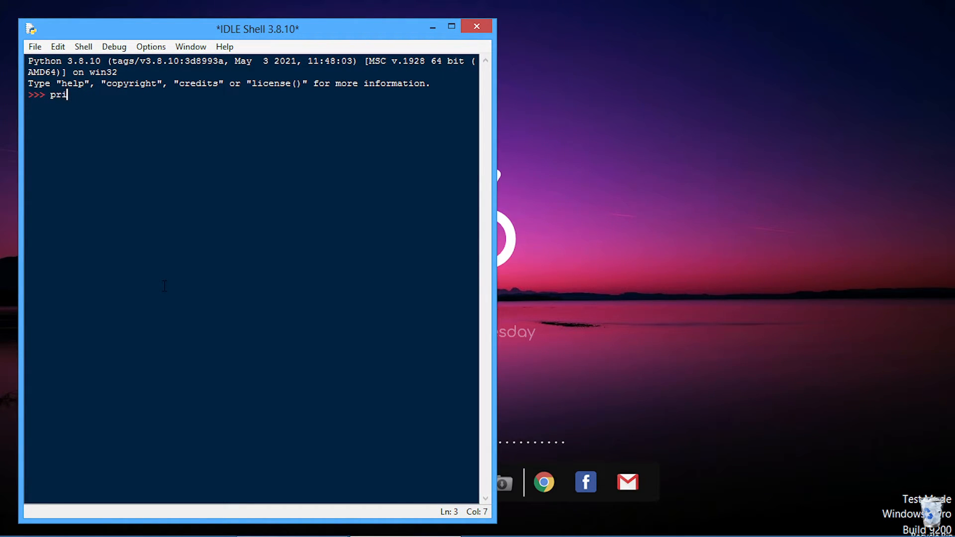
text(nt()
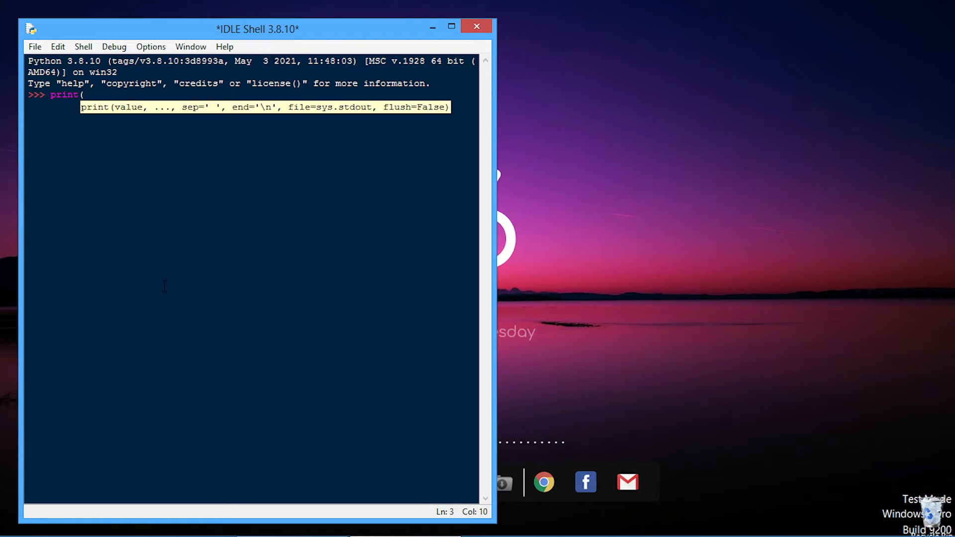
text("hello)
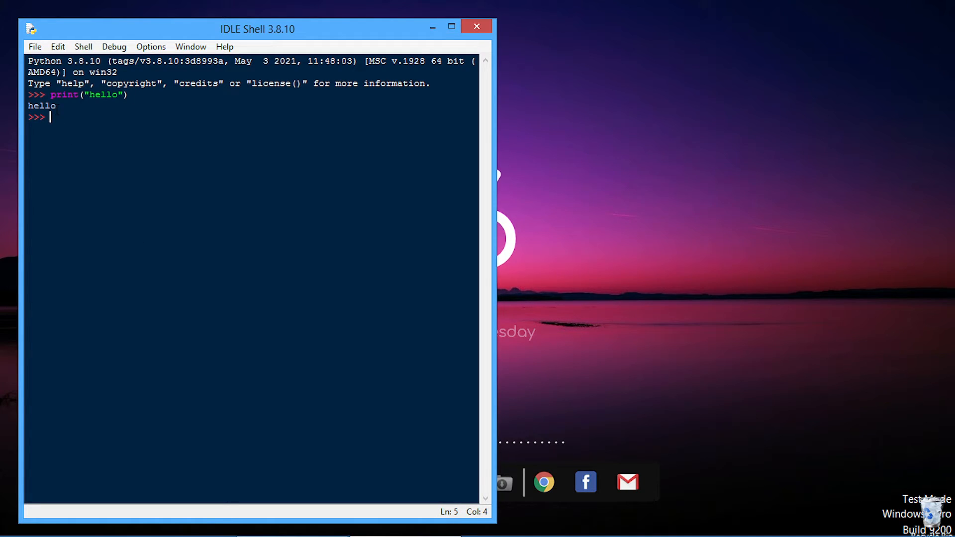
click(35, 46)
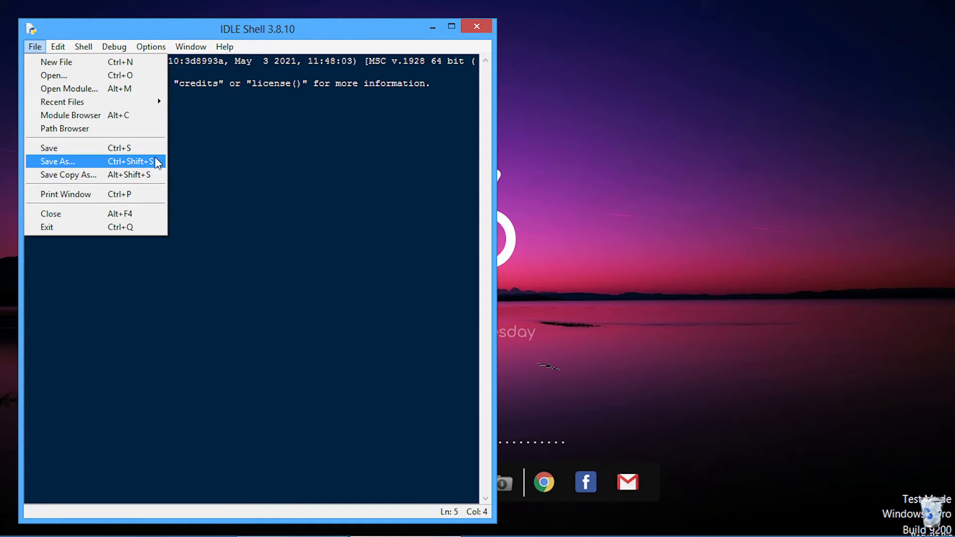
Save the IDLE shell session under the file name hello via Save As.
click(57, 161)
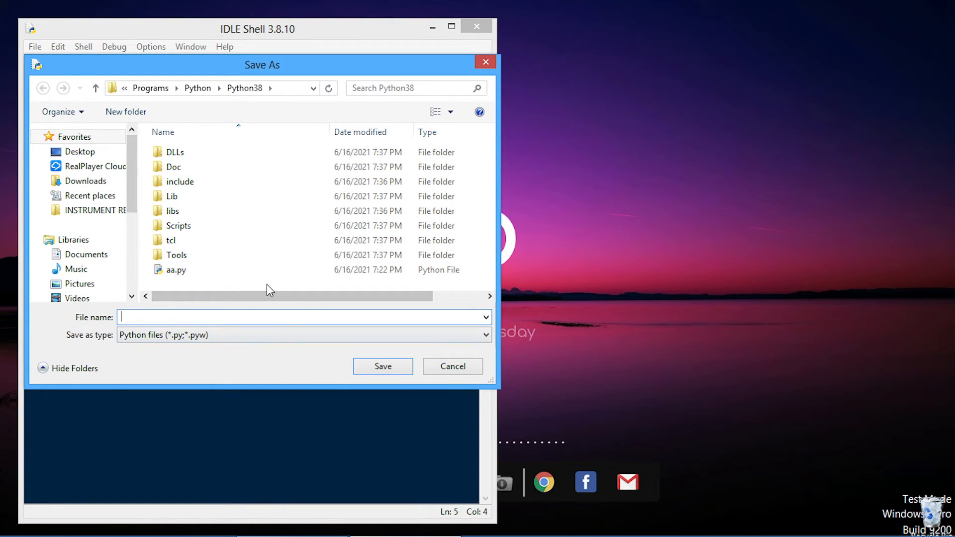
text(hello)
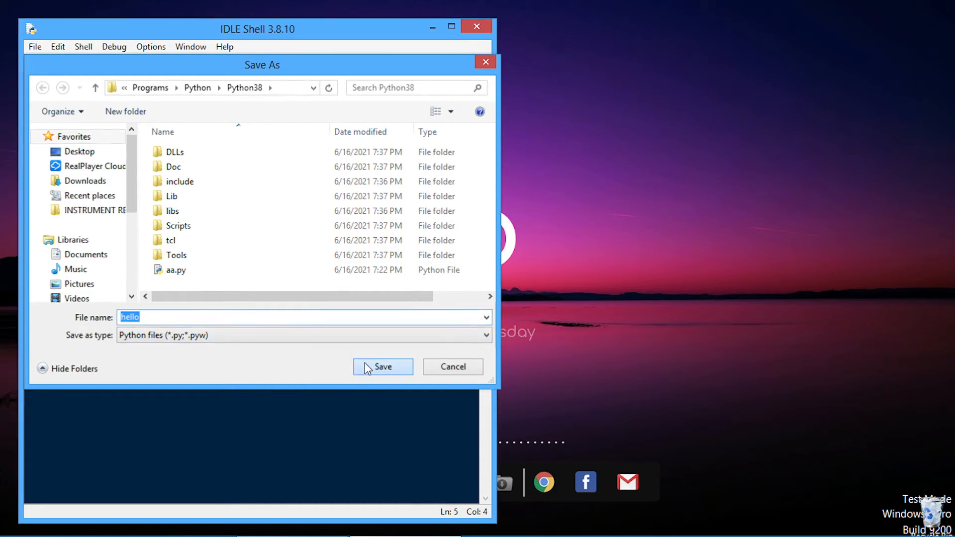
click(383, 366)
text(p)
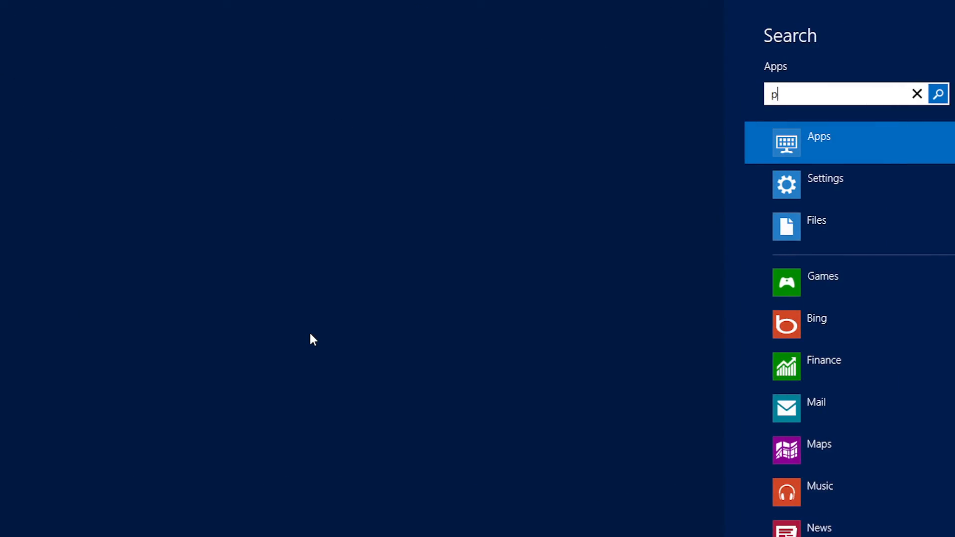
Search 'py' in Start and launch Python 3.8 Module Docs (64-bit).
text(y)
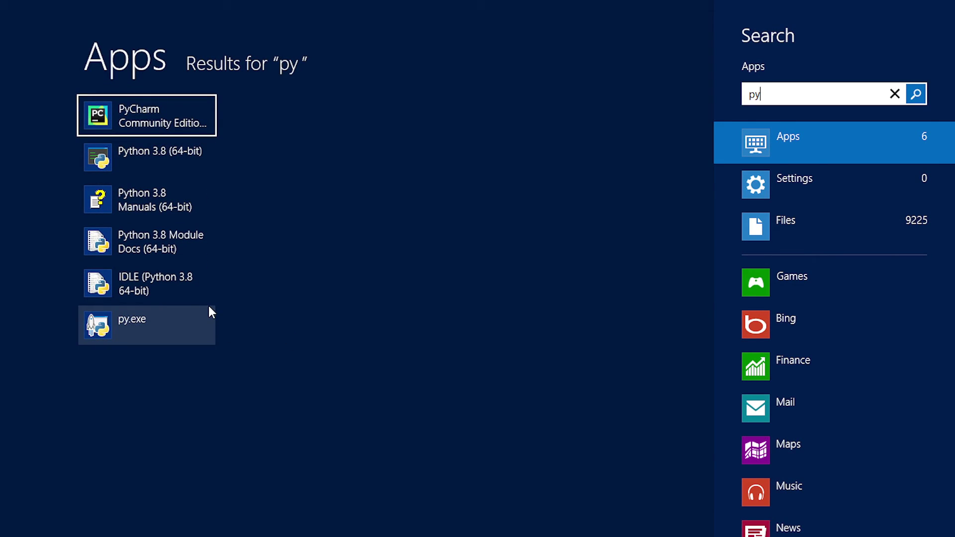
mouse_move(150, 249)
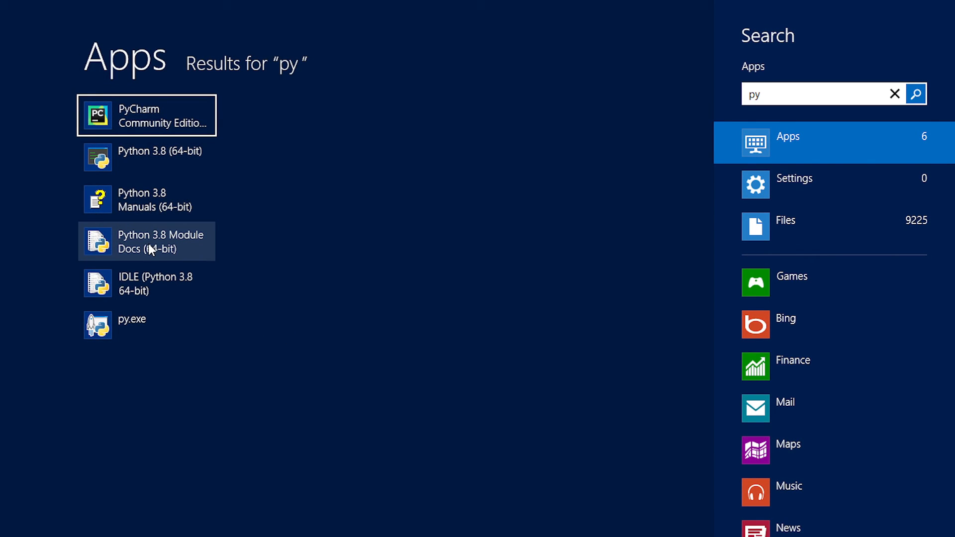
click(146, 242)
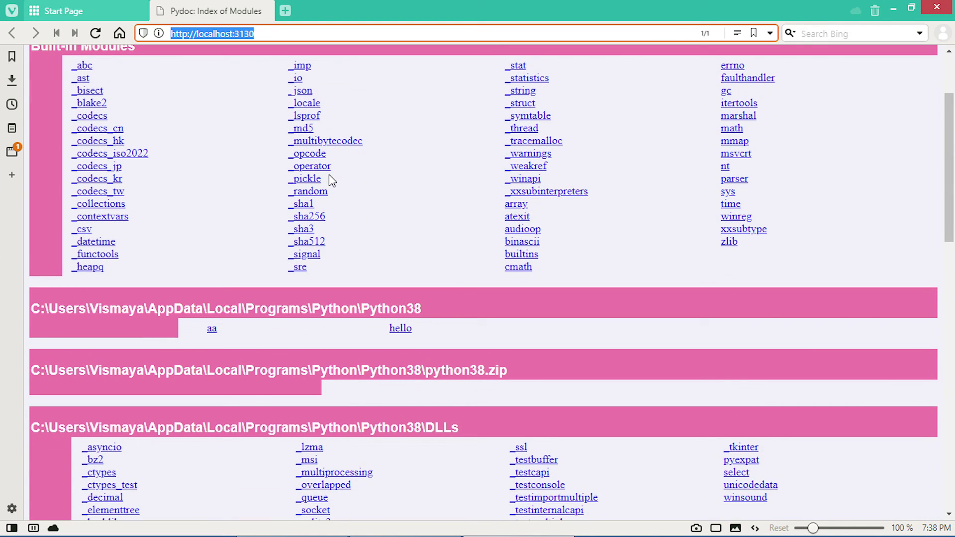
Scroll the Pydoc module index, then close the tab and the Module Docs server window.
scroll(down, 3)
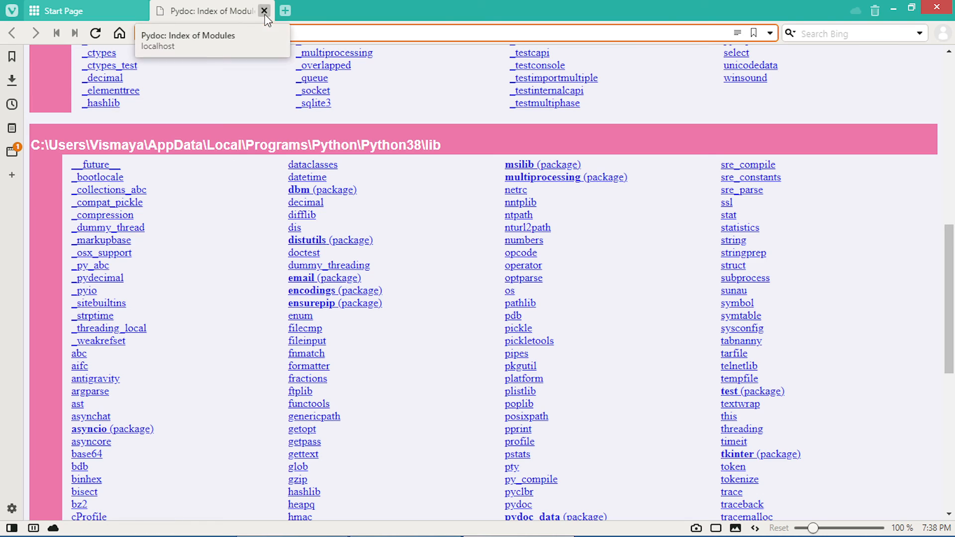
click(264, 10)
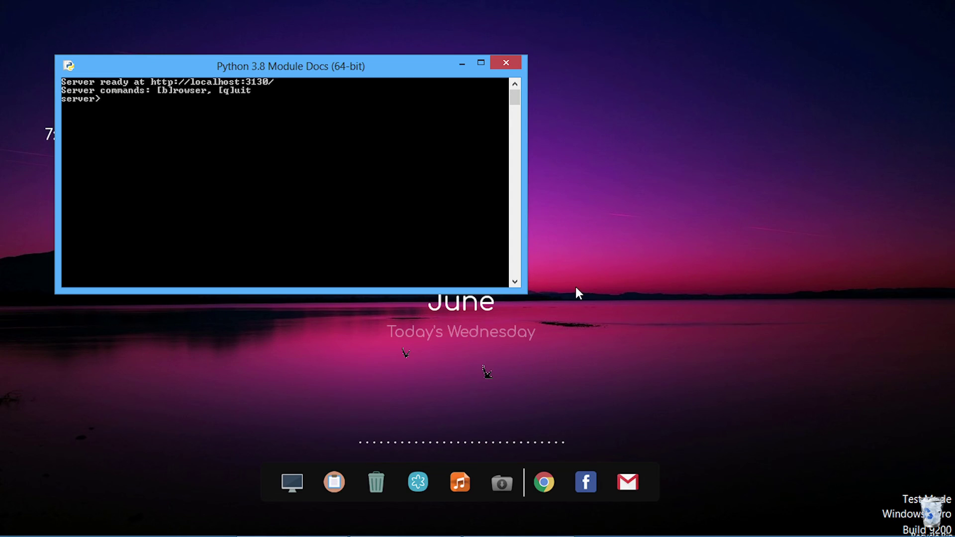
click(505, 63)
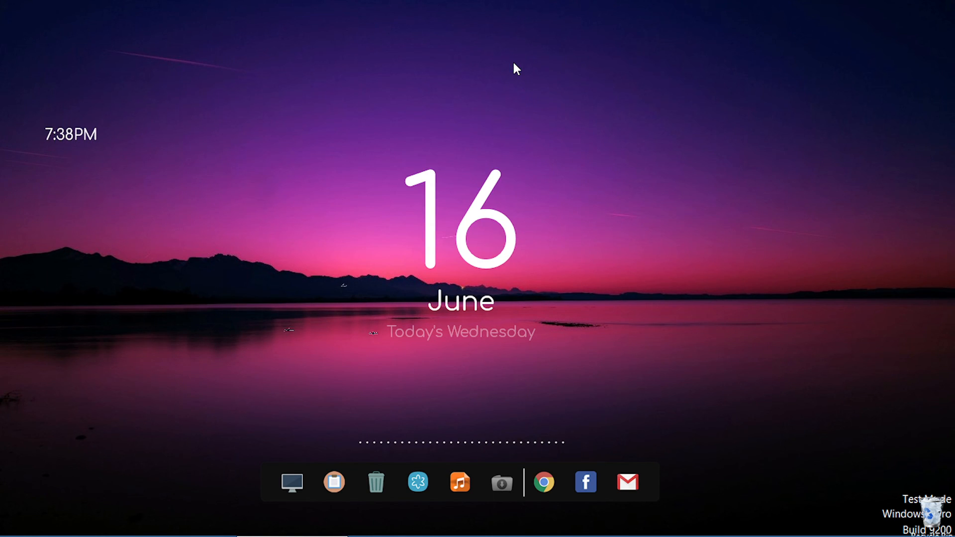